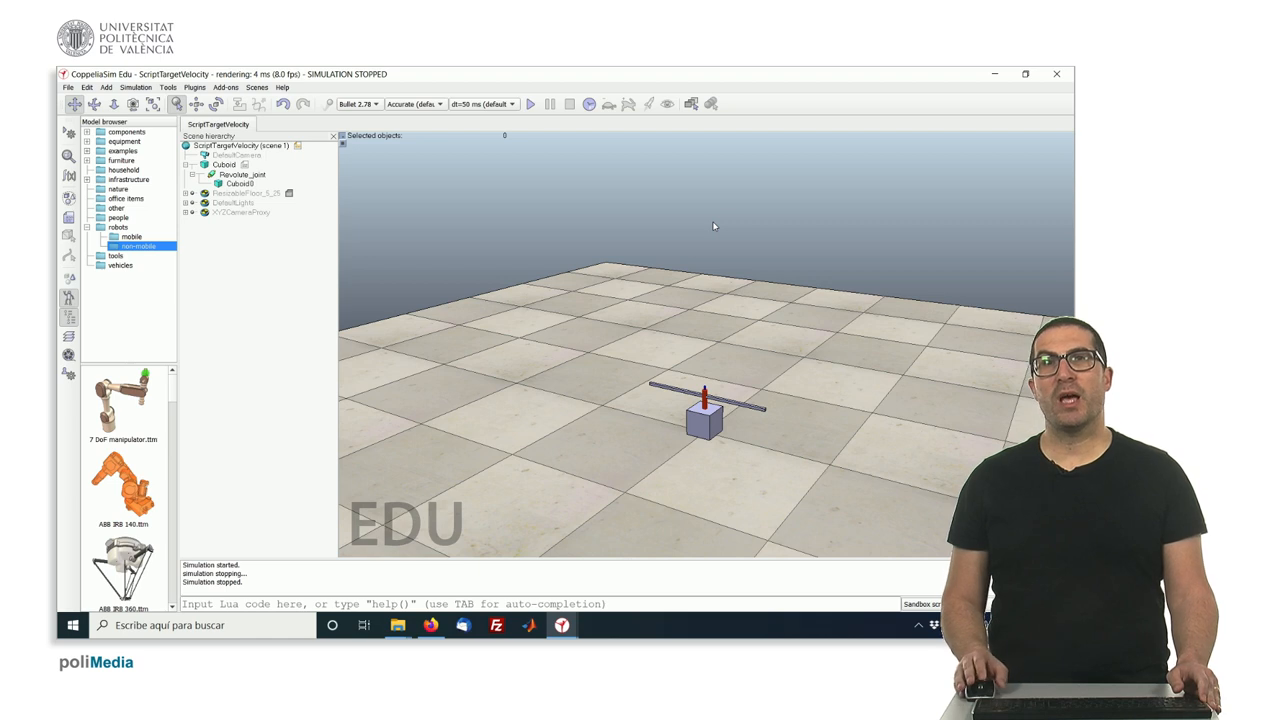
pyautogui.moveTo(700, 235)
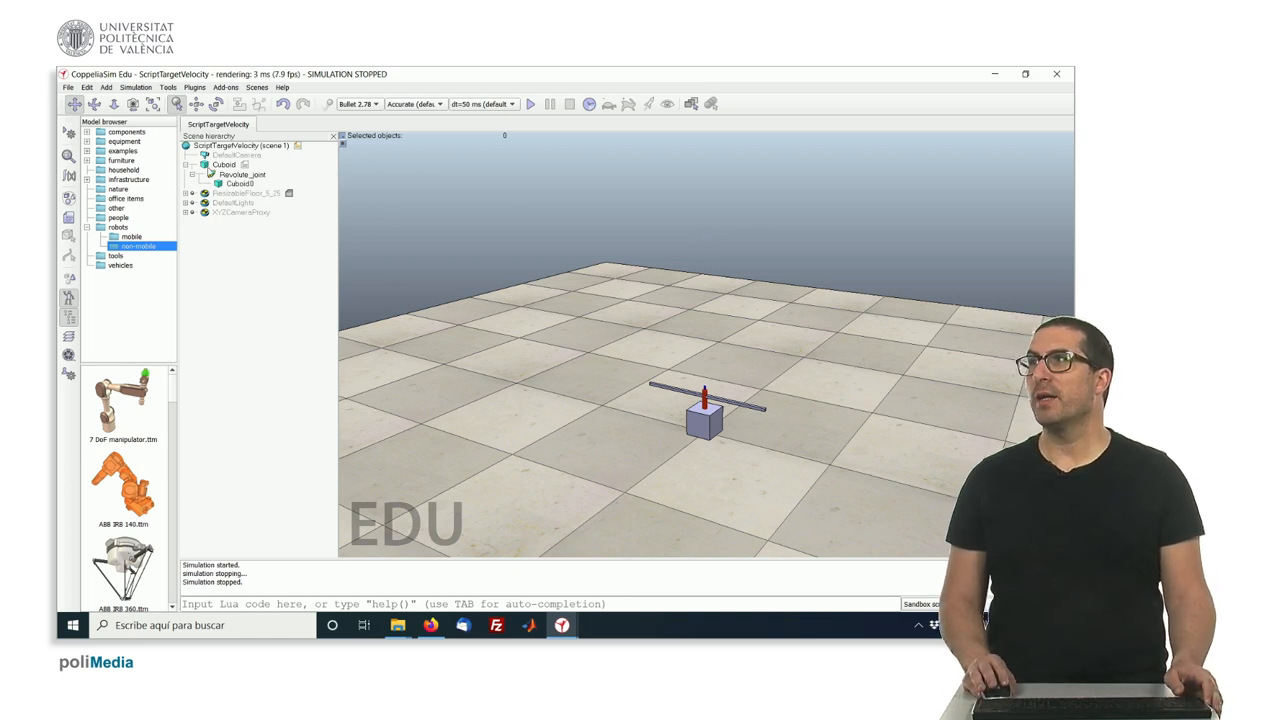
# Select the base Cuboid, then Revolute_joint, then the bar Cuboid0 to inspect its dynamics
pyautogui.click(224, 164)
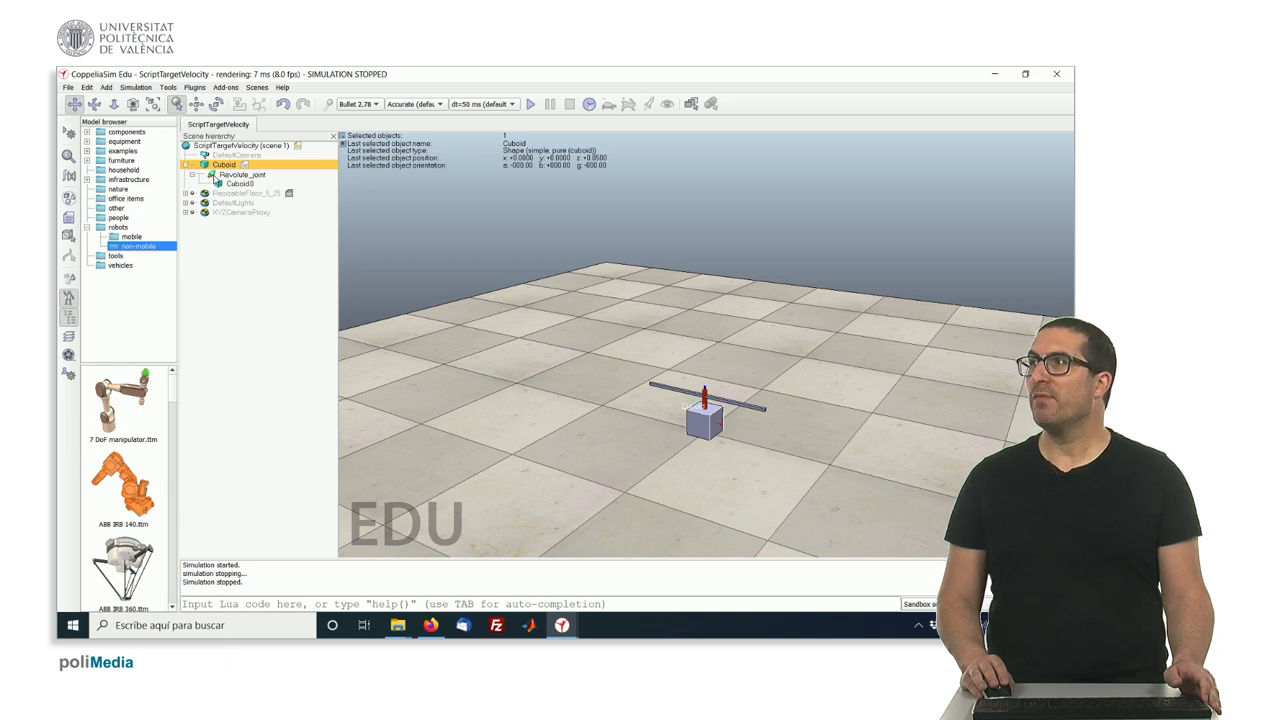
pyautogui.click(240, 173)
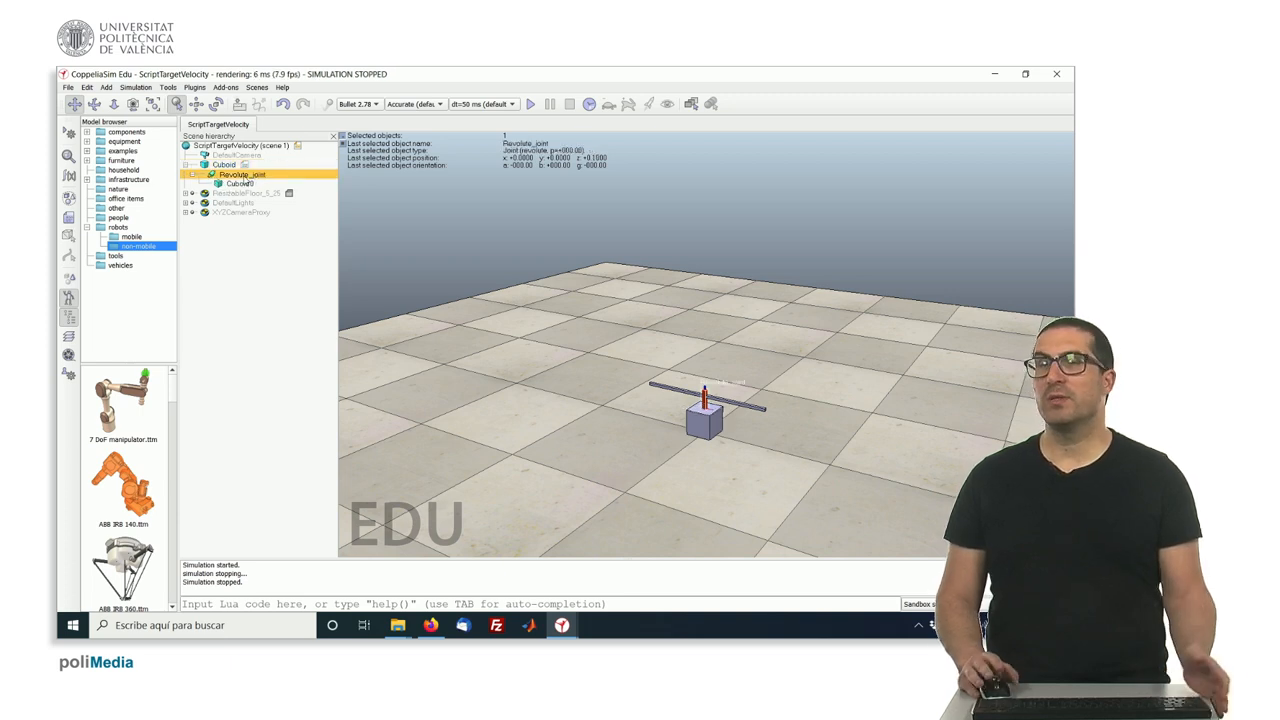
pyautogui.click(239, 183)
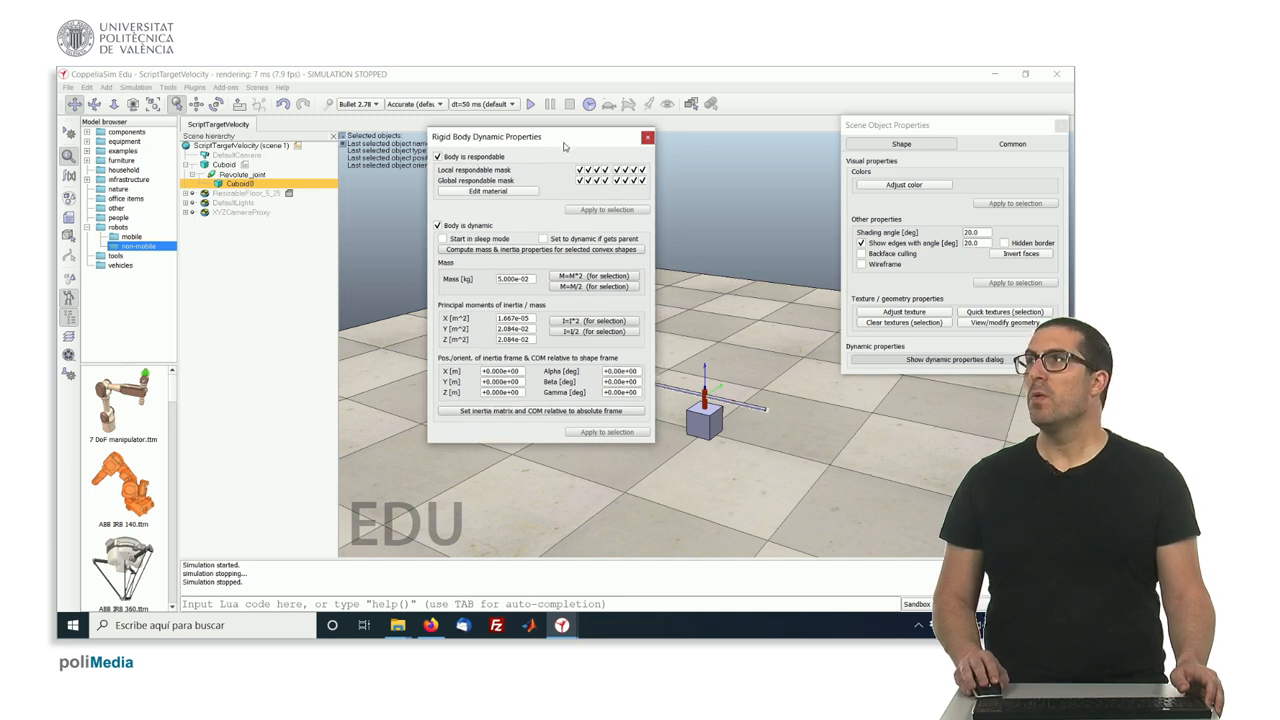
# Close the bar's Rigid Body Dynamic Properties and select Revolute_joint to view its torque/force mode
pyautogui.click(647, 137)
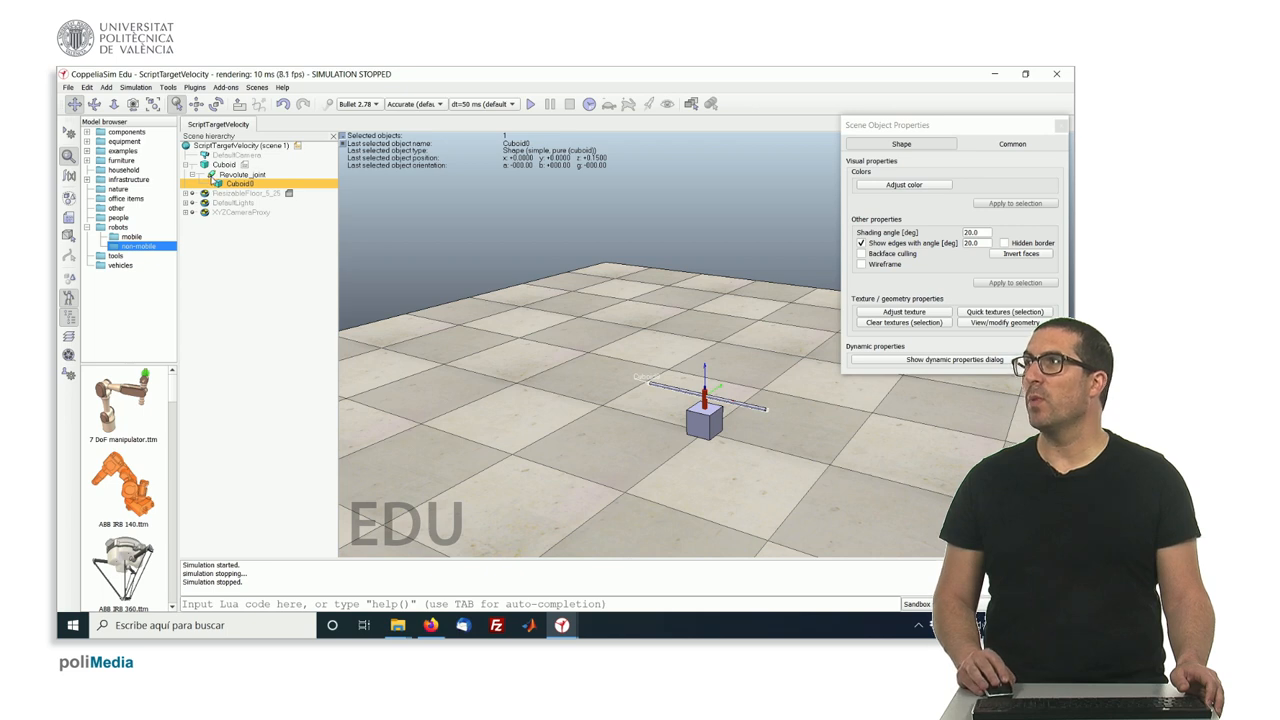
pyautogui.click(243, 173)
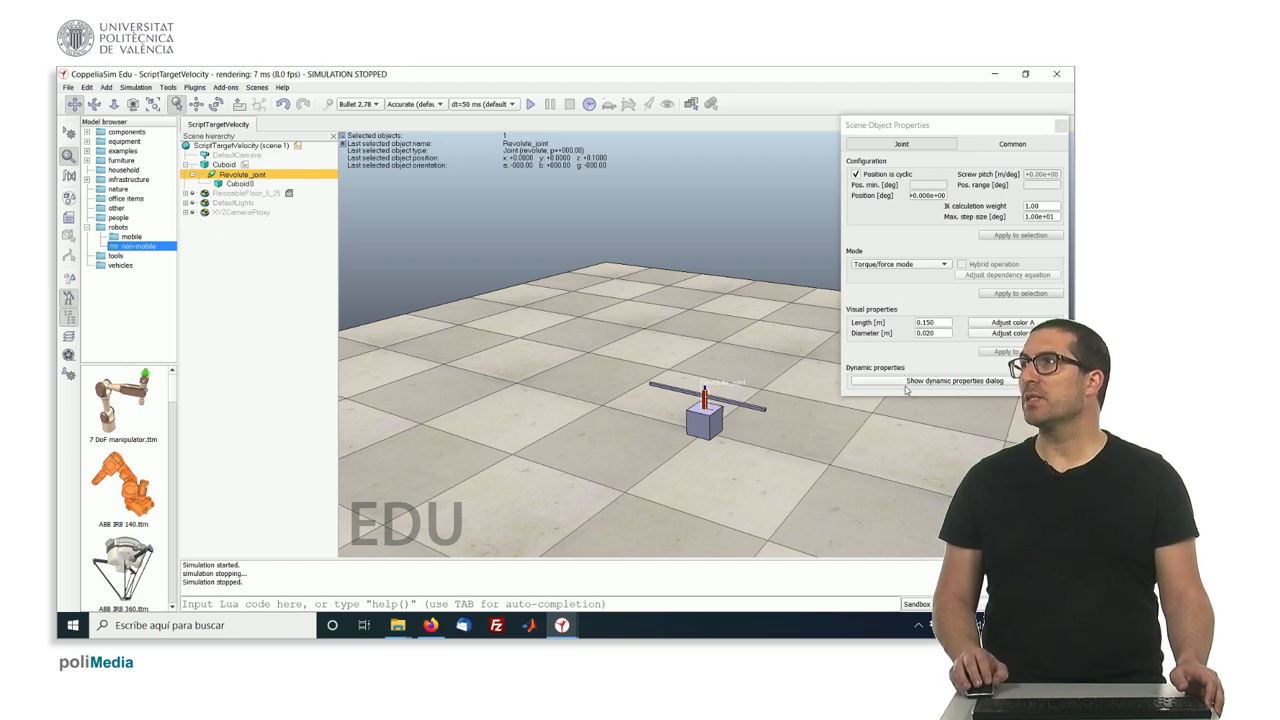
# Confirm the joint's motor is enabled with zero target velocity, then close it and select Cuboid
pyautogui.click(954, 380)
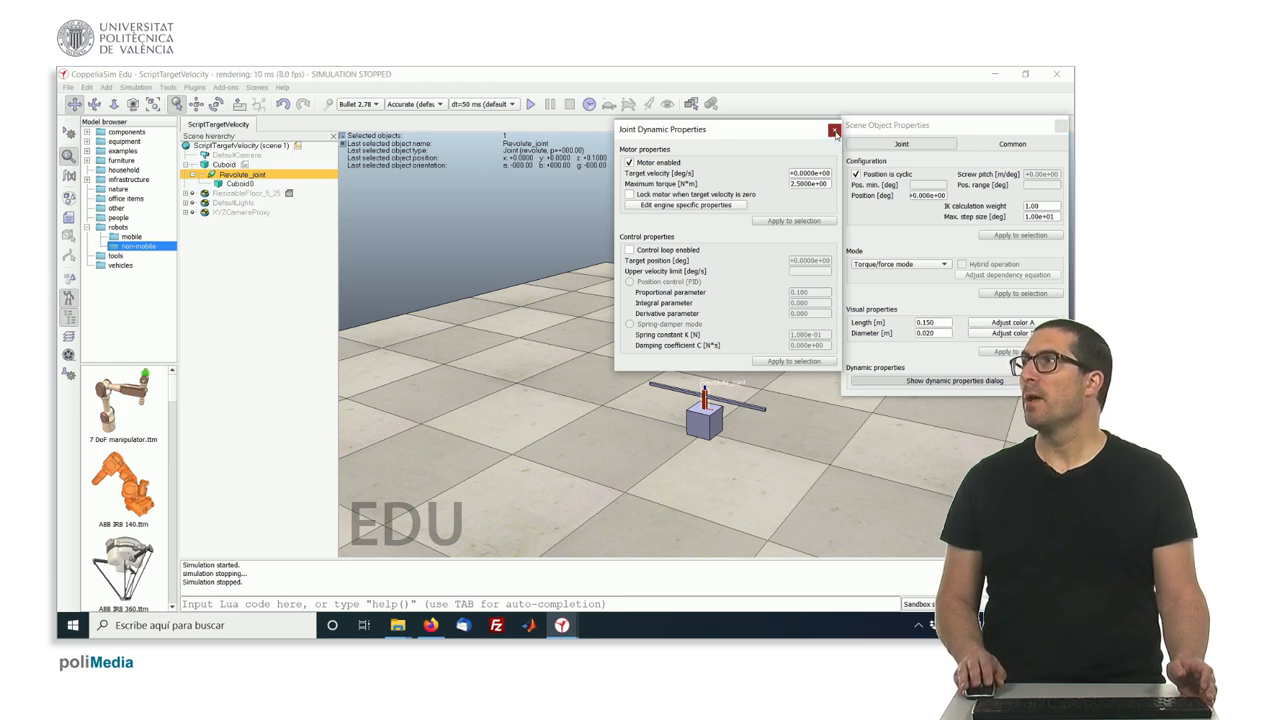
pyautogui.click(834, 131)
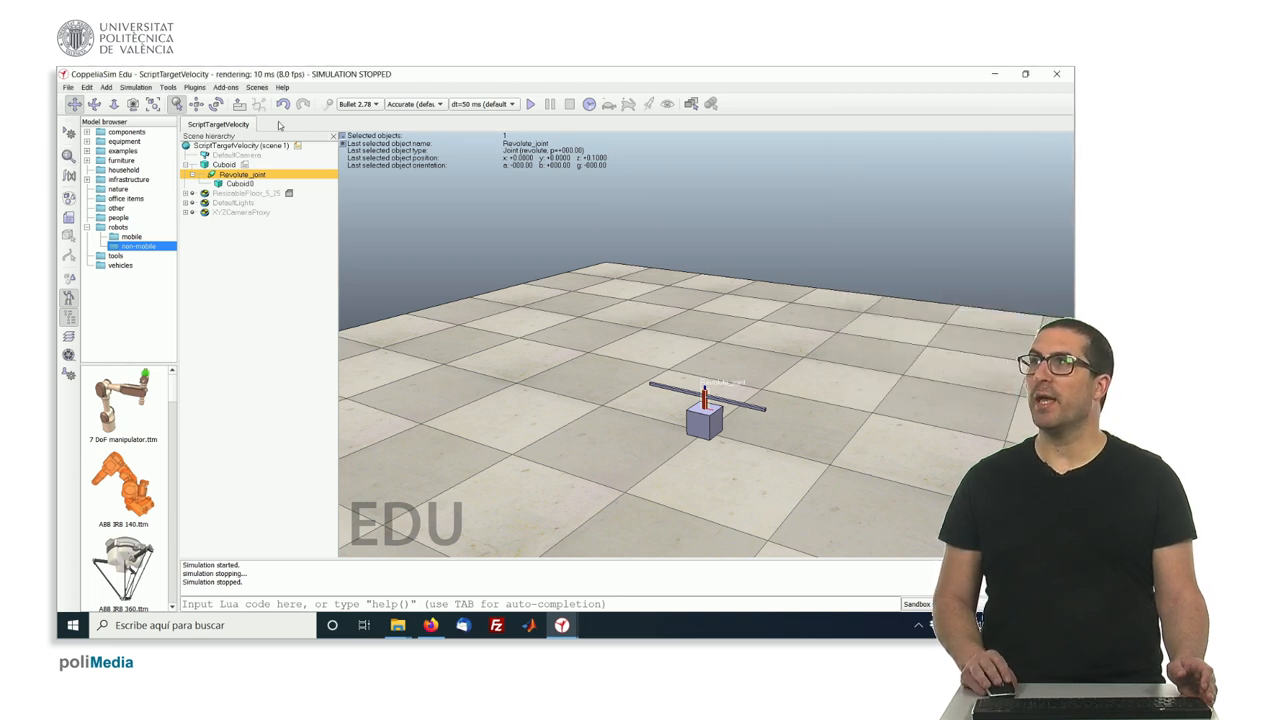
pyautogui.click(224, 164)
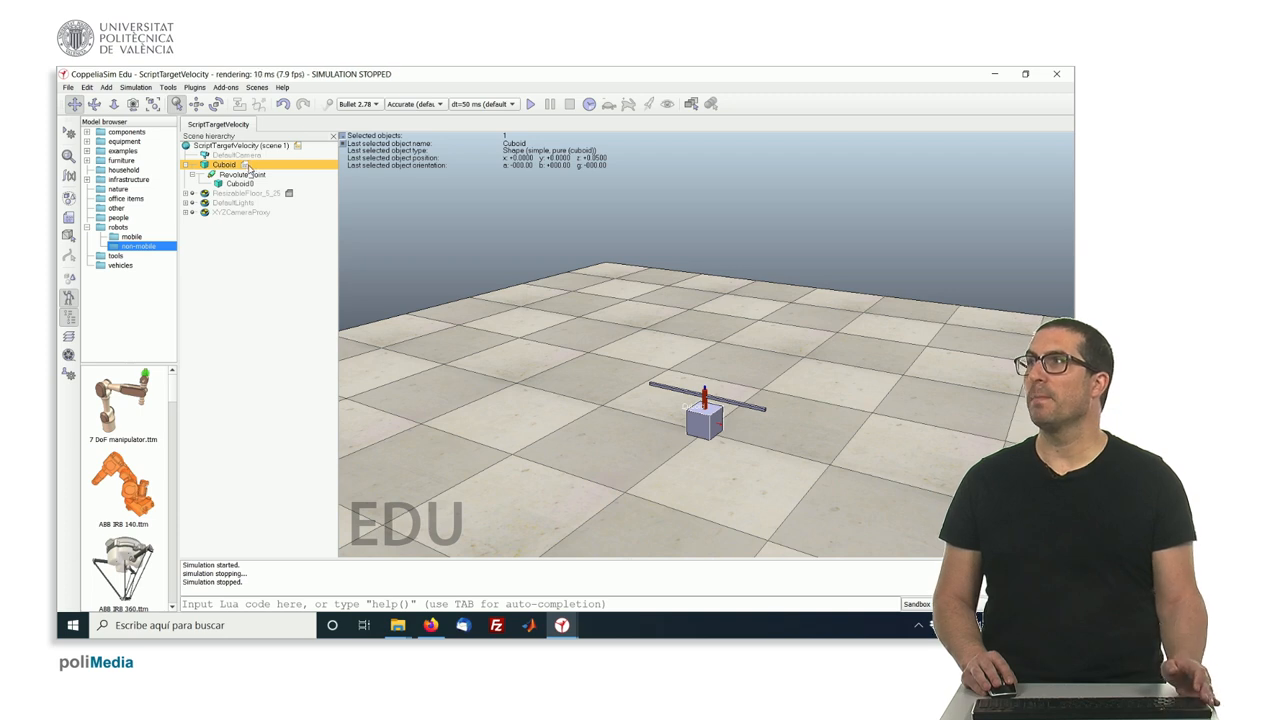
# Open Cuboid's child script and highlight the joint handle lookup and joint variable in sysCall_init
pyautogui.doubleClick(247, 164)
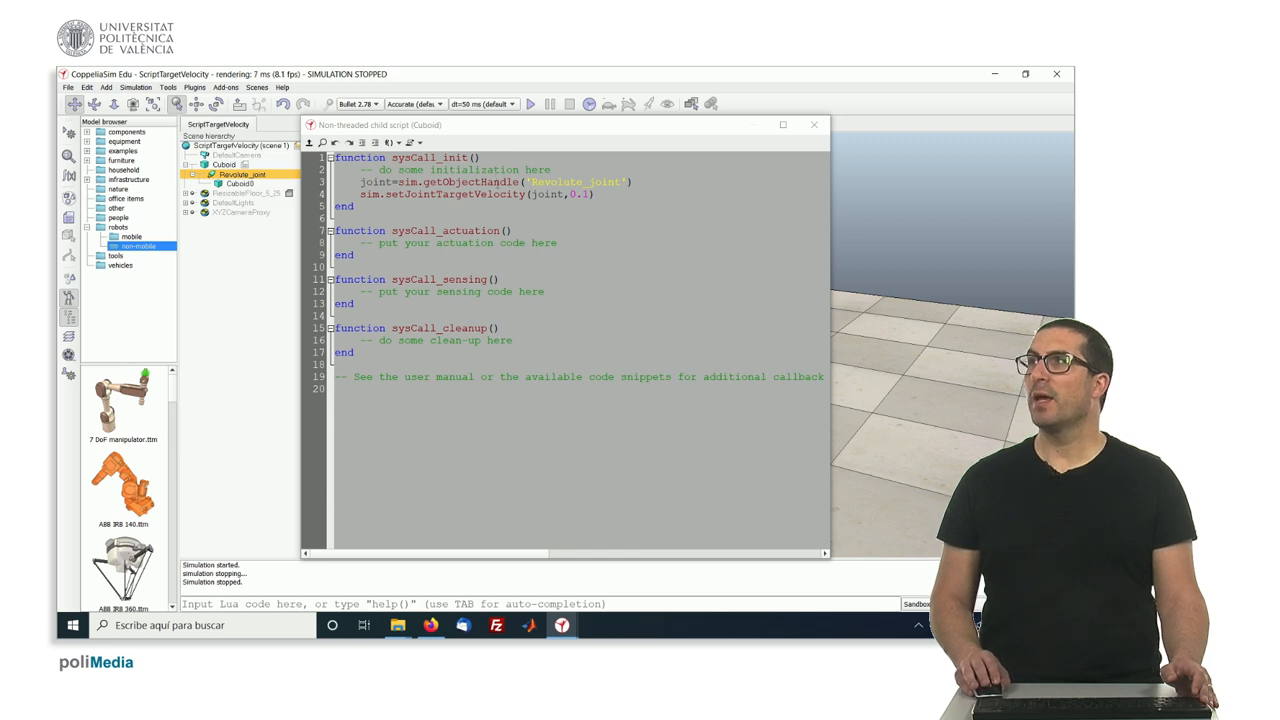
pyautogui.doubleClick(470, 182)
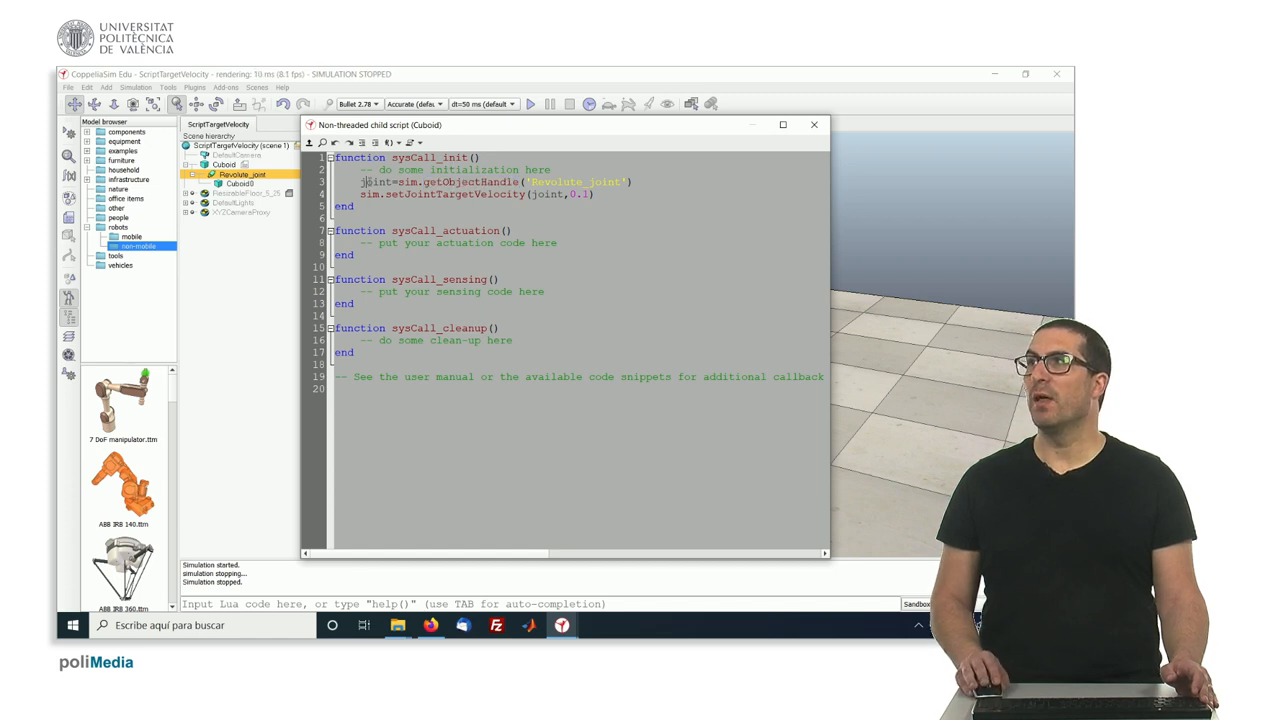
pyautogui.doubleClick(375, 182)
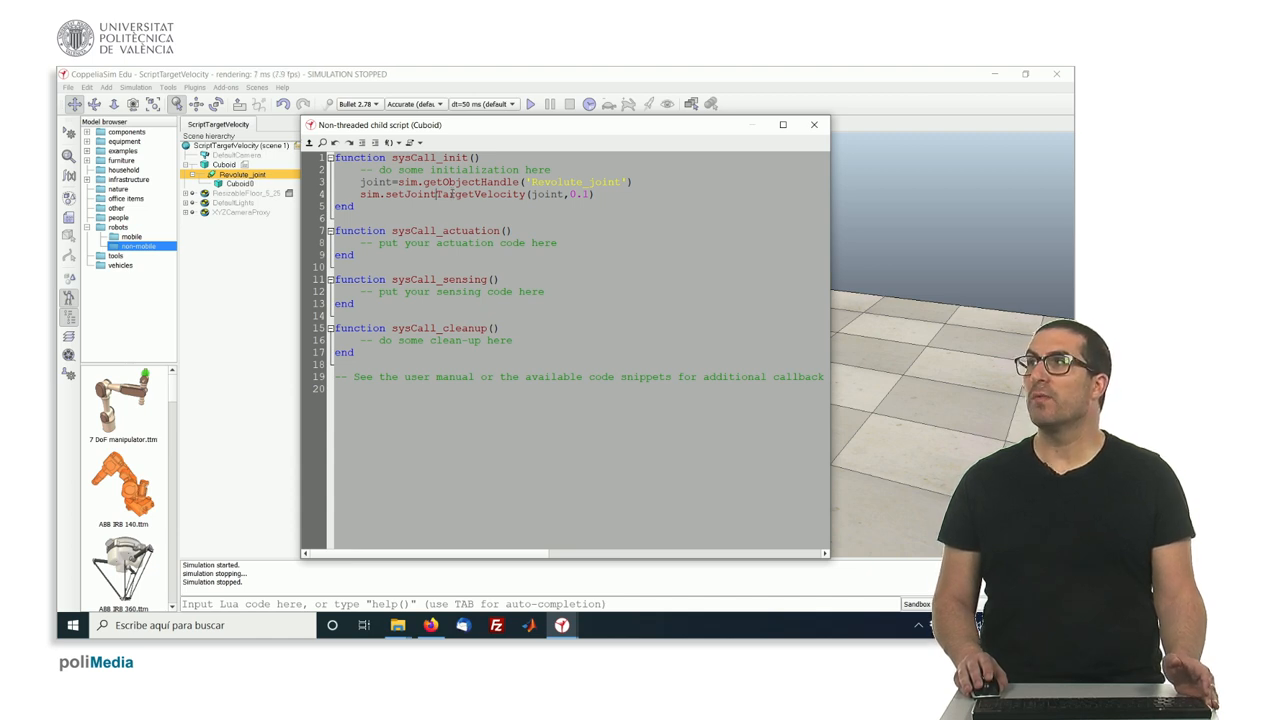
# Open the online reference for sim.setJointTargetVelocity from the script editor's context menu
pyautogui.rightClick(450, 194)
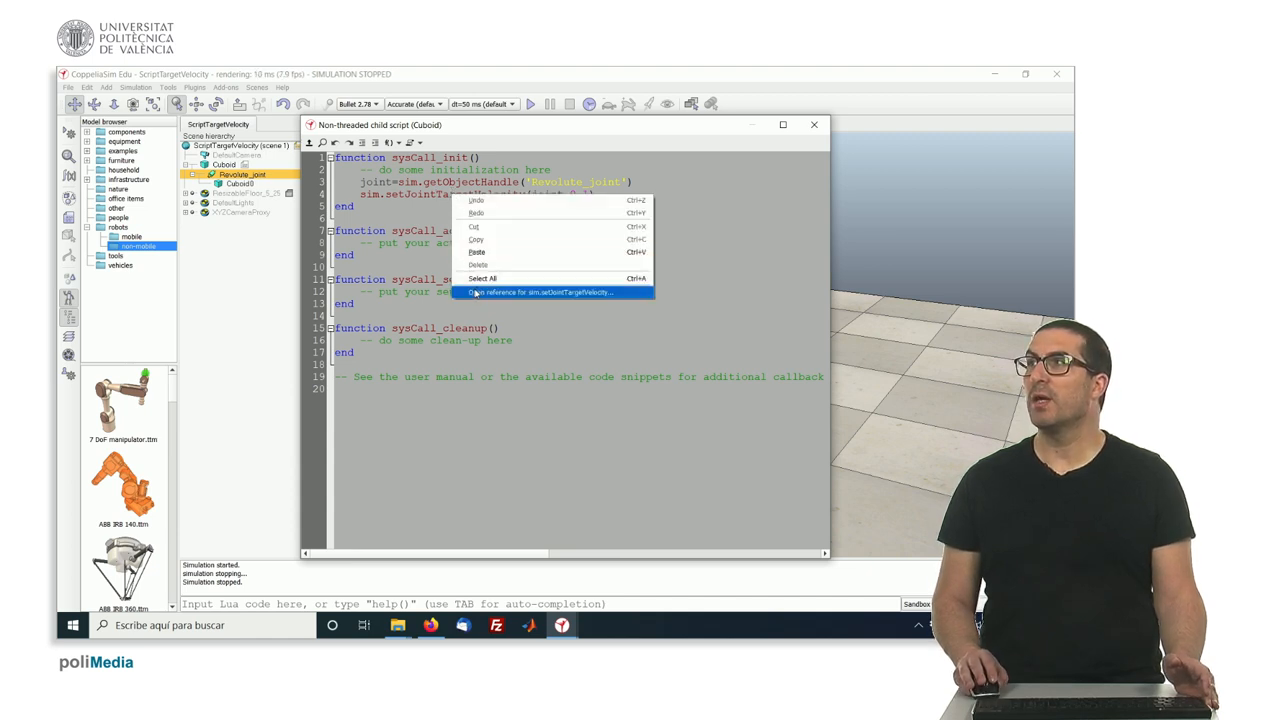
pyautogui.click(540, 292)
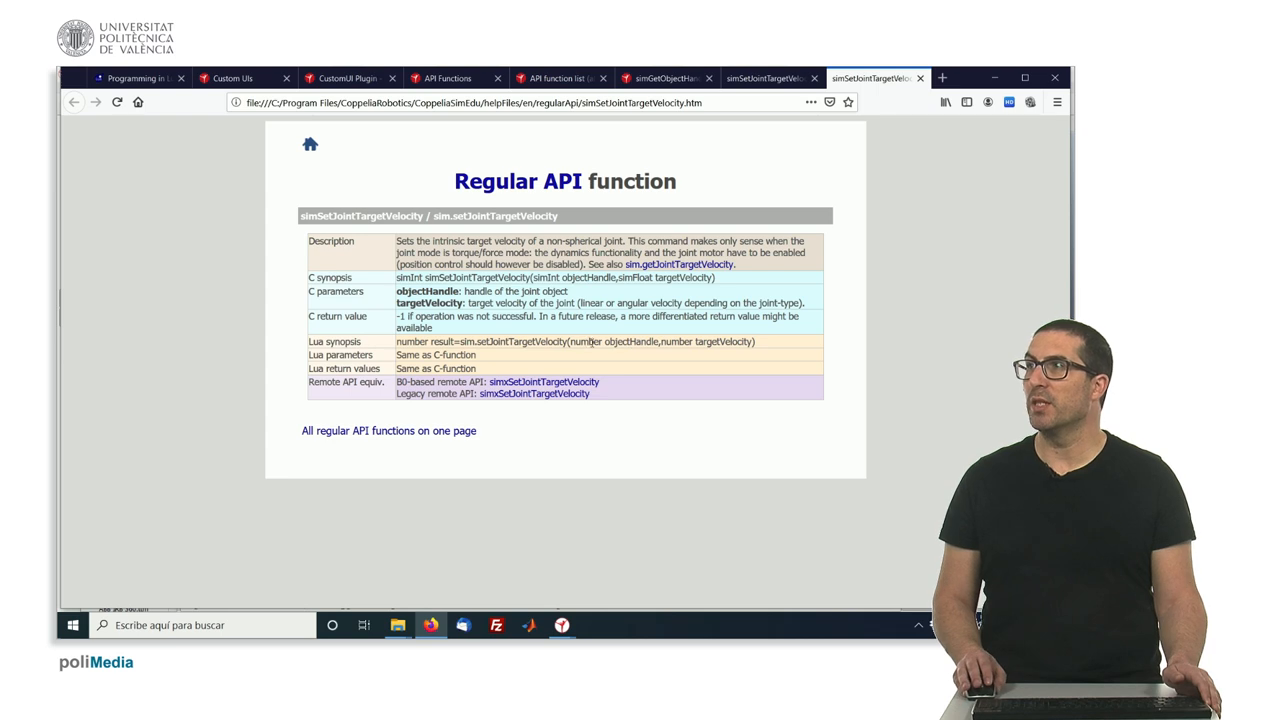
# Highlight the objectHandle and targetVelocity parameters in the sim.setJointTargetVelocity reference page
pyautogui.doubleClick(617, 341)
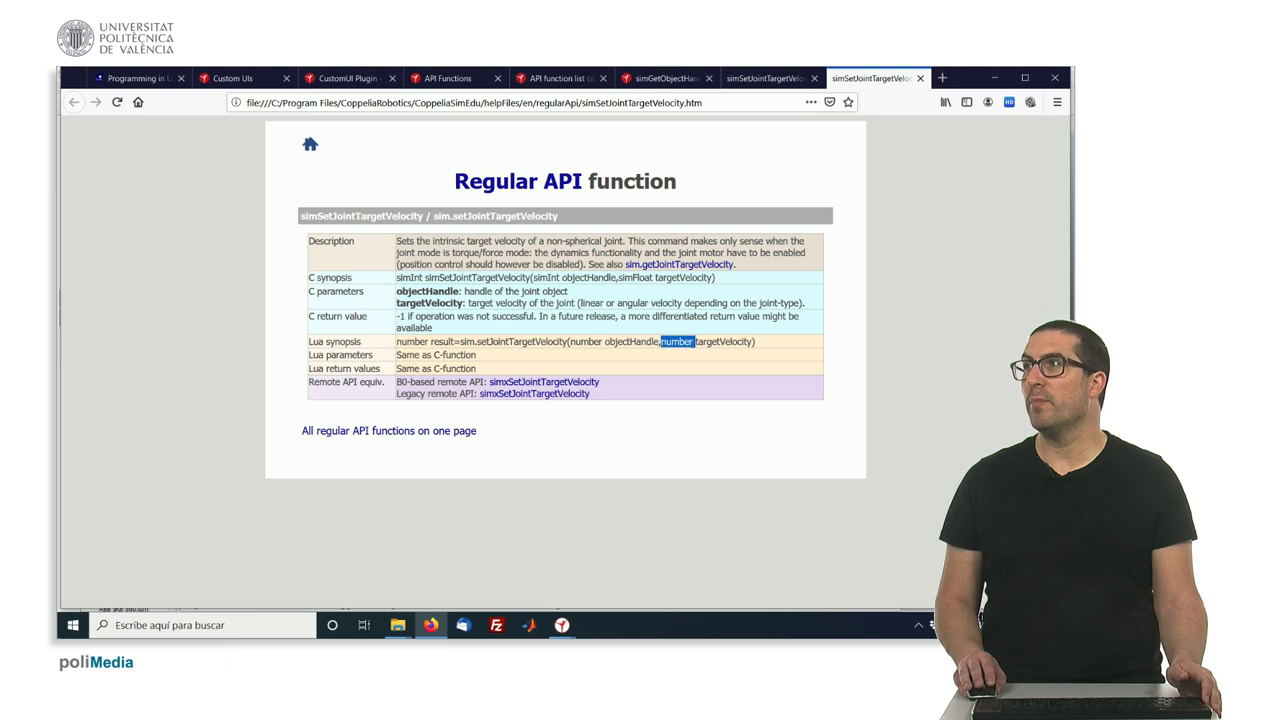
pyautogui.doubleClick(723, 341)
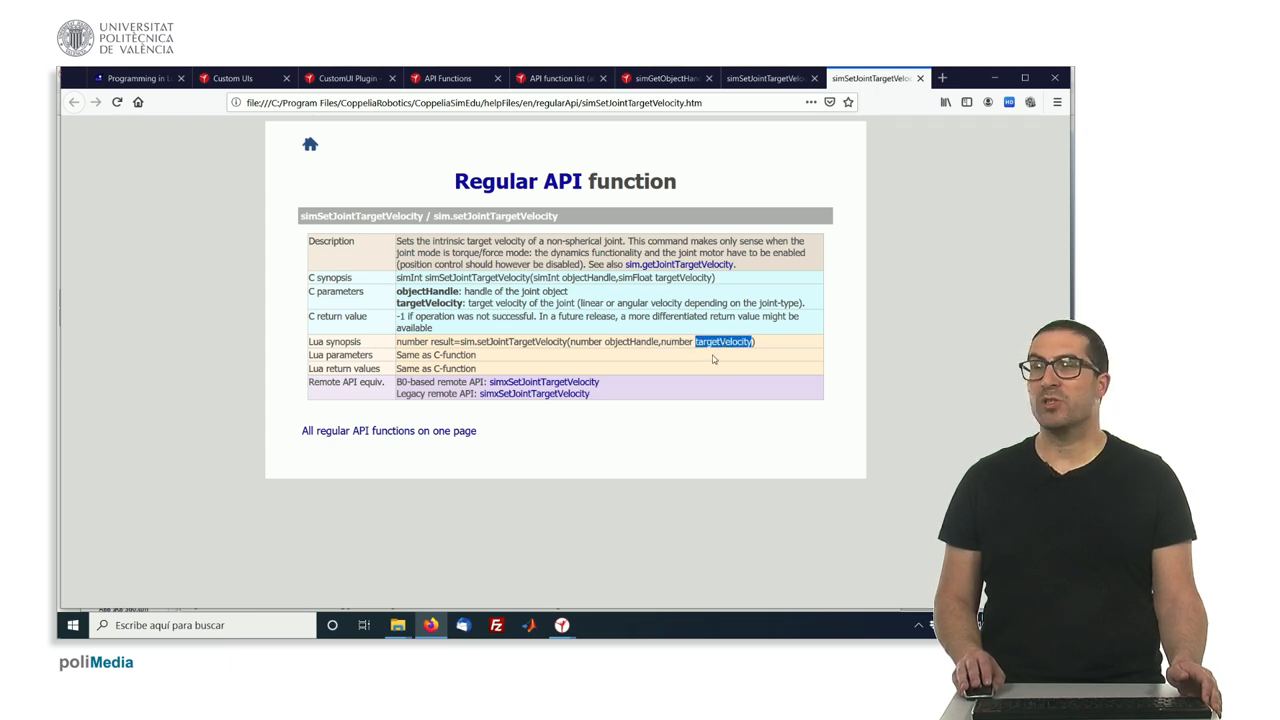
pyautogui.moveTo(388, 297)
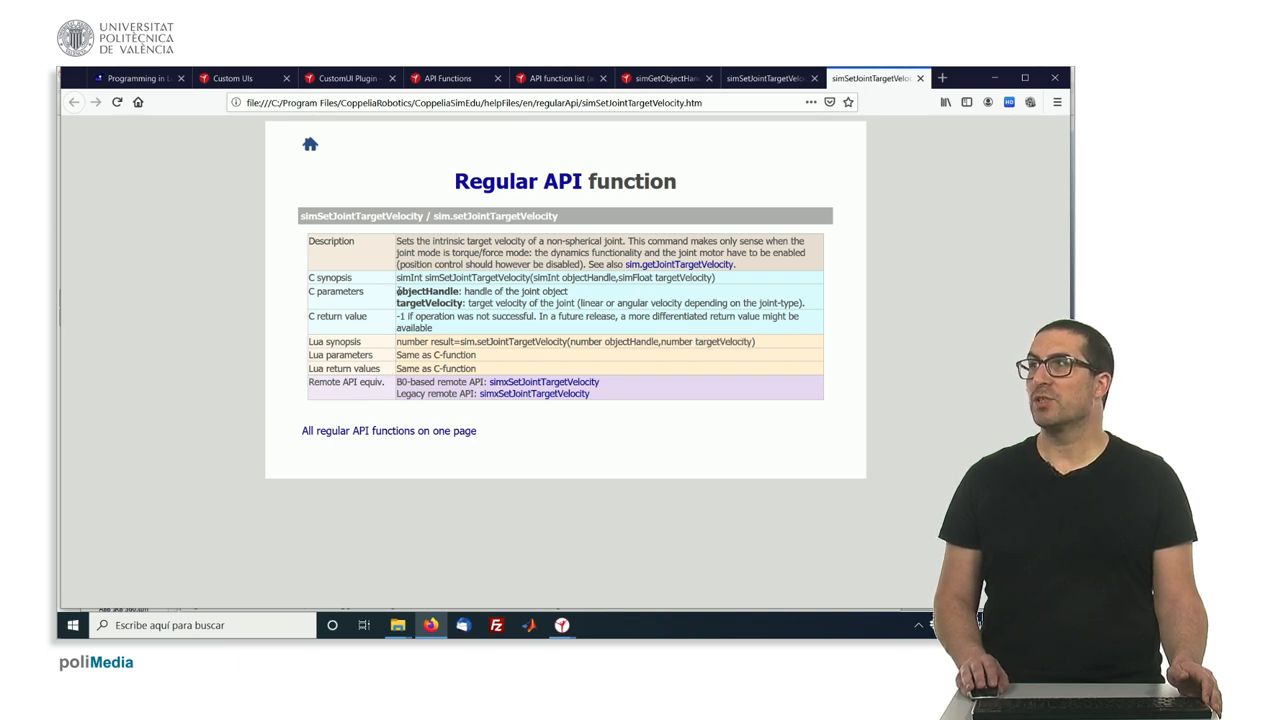
pyautogui.doubleClick(427, 291)
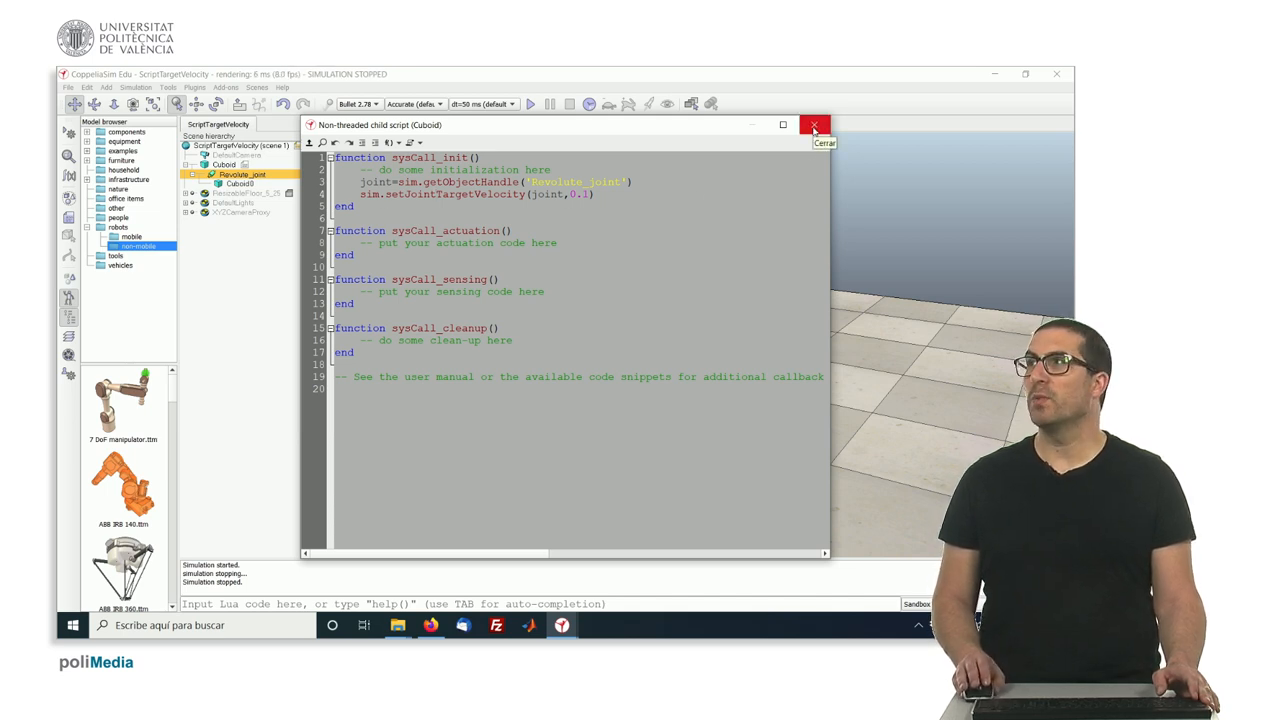
# Close the child script editor and start the revolute joint simulation
pyautogui.click(815, 124)
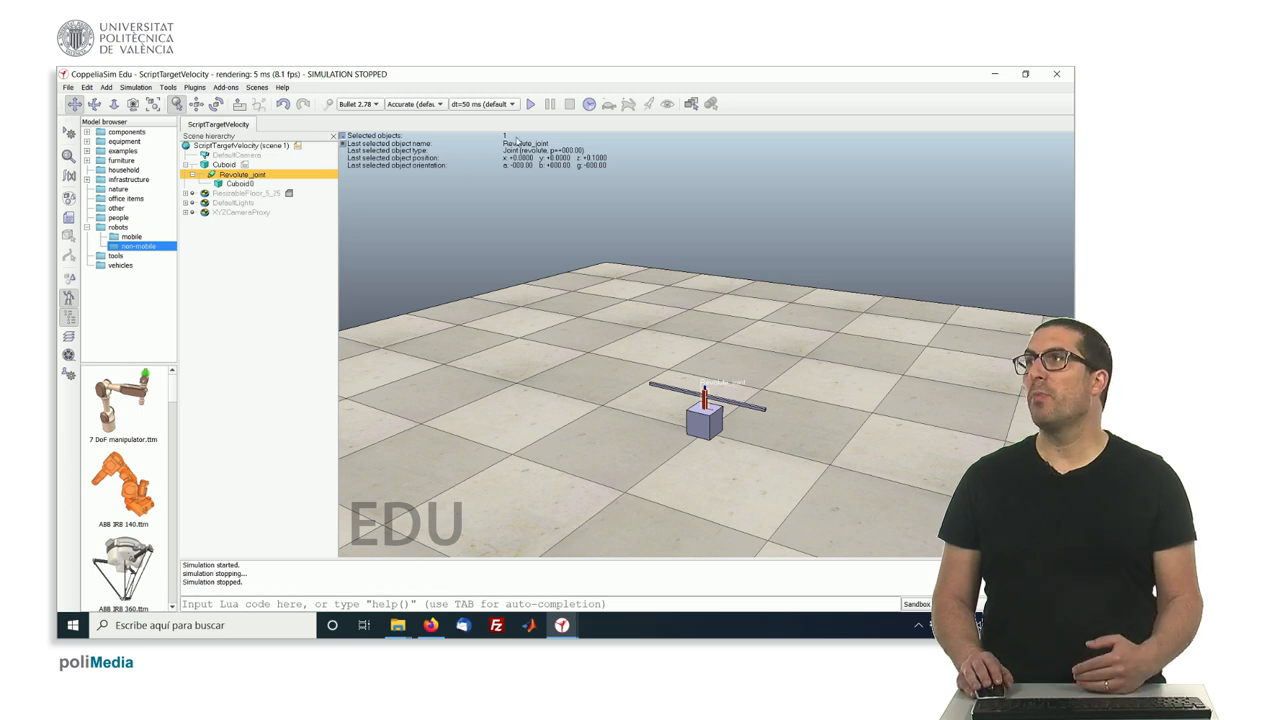
pyautogui.click(530, 103)
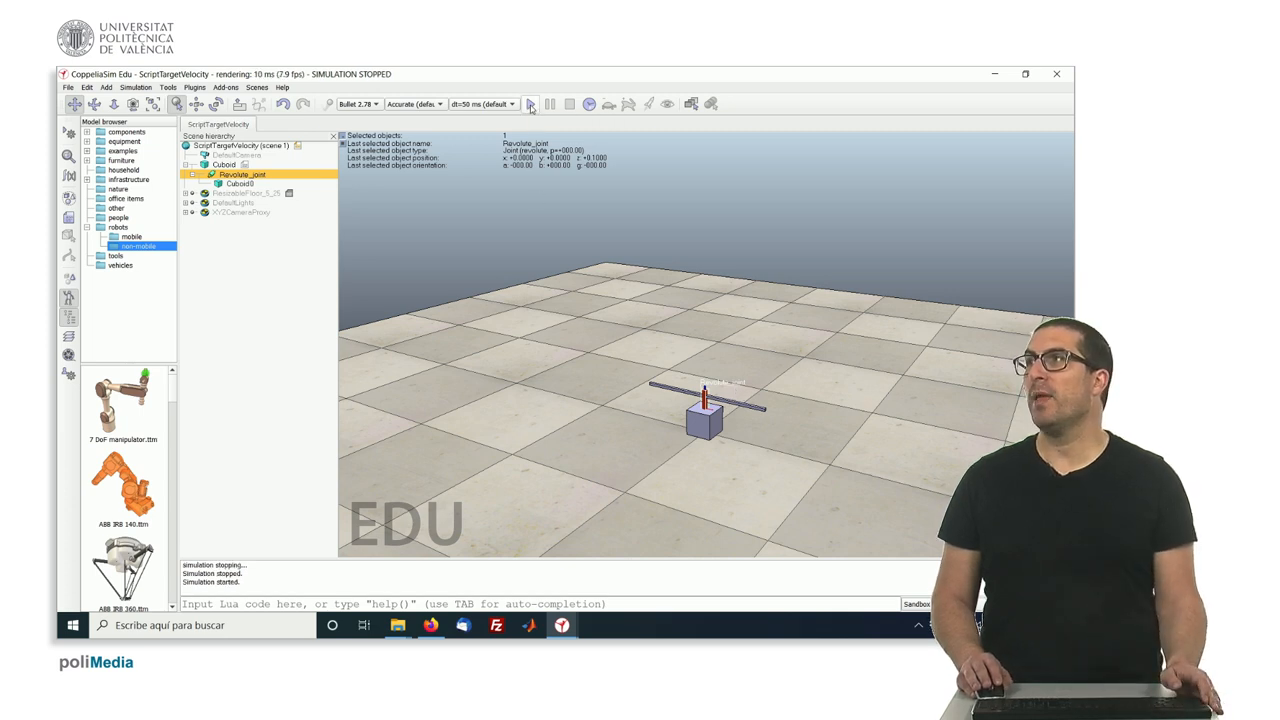
pyautogui.click(530, 103)
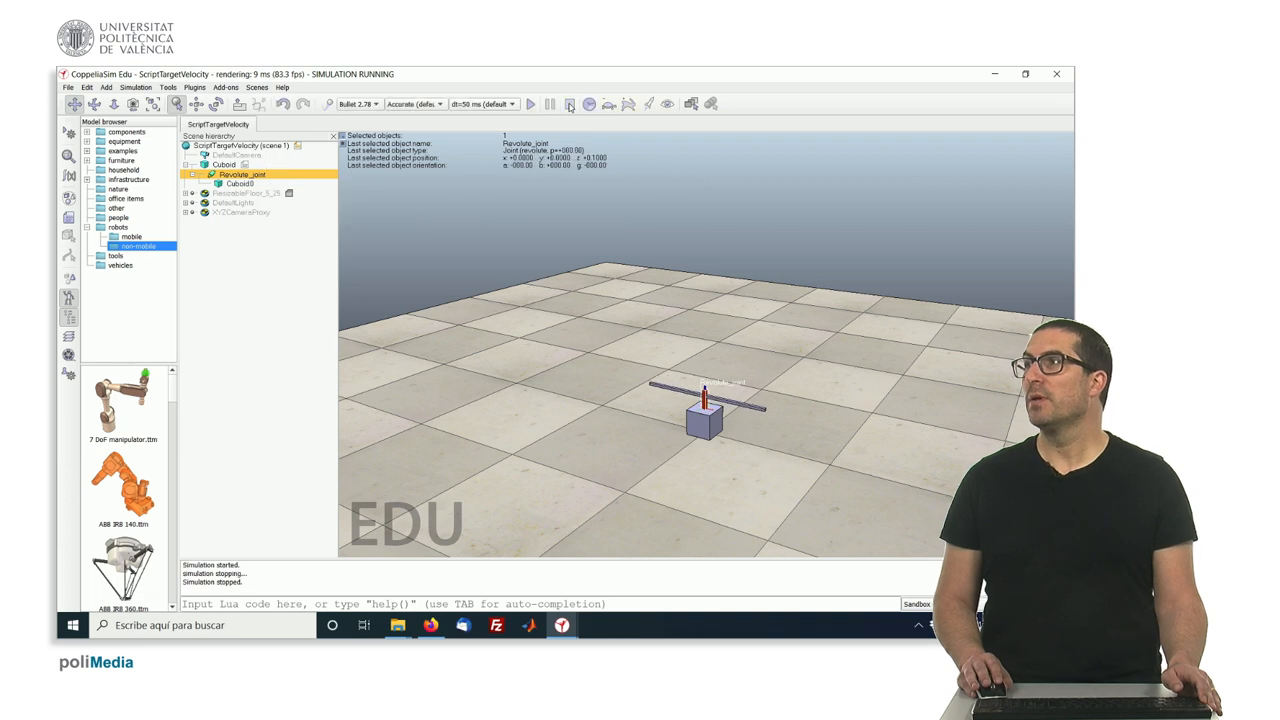
# Stop the simulation and reopen Cuboid's child script to set target velocity to -0.2
pyautogui.click(224, 164)
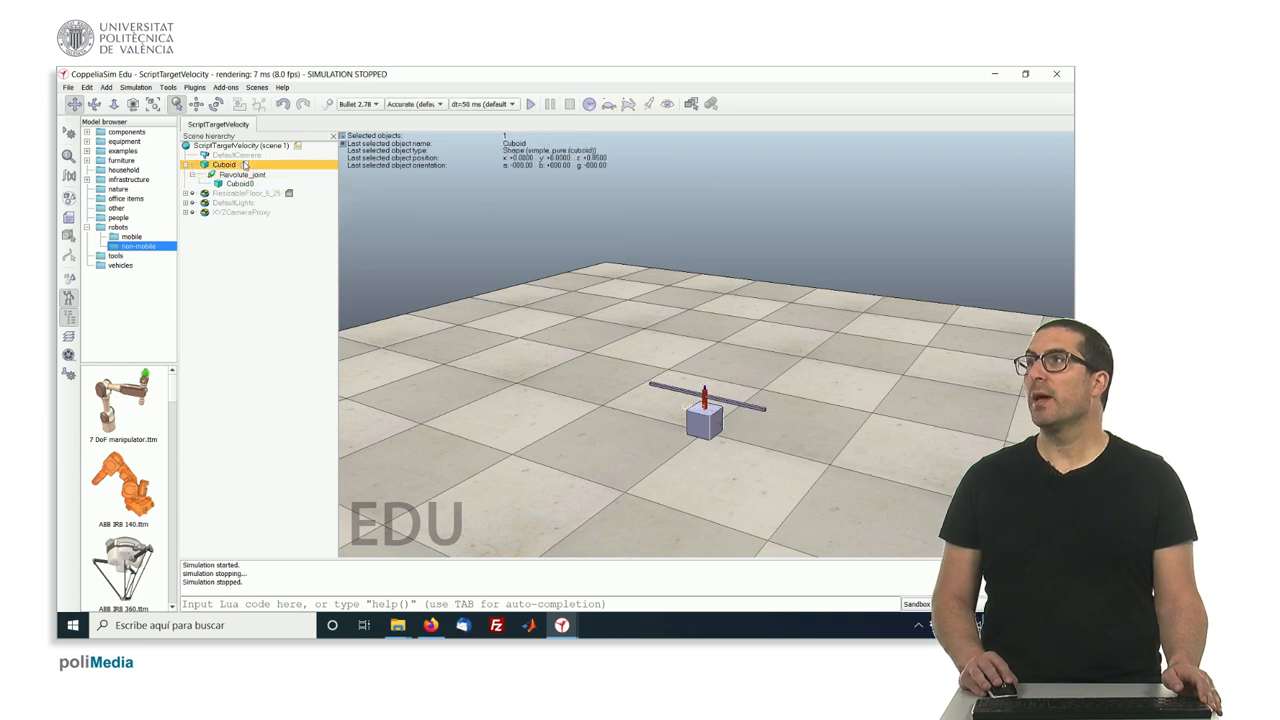
pyautogui.doubleClick(224, 164)
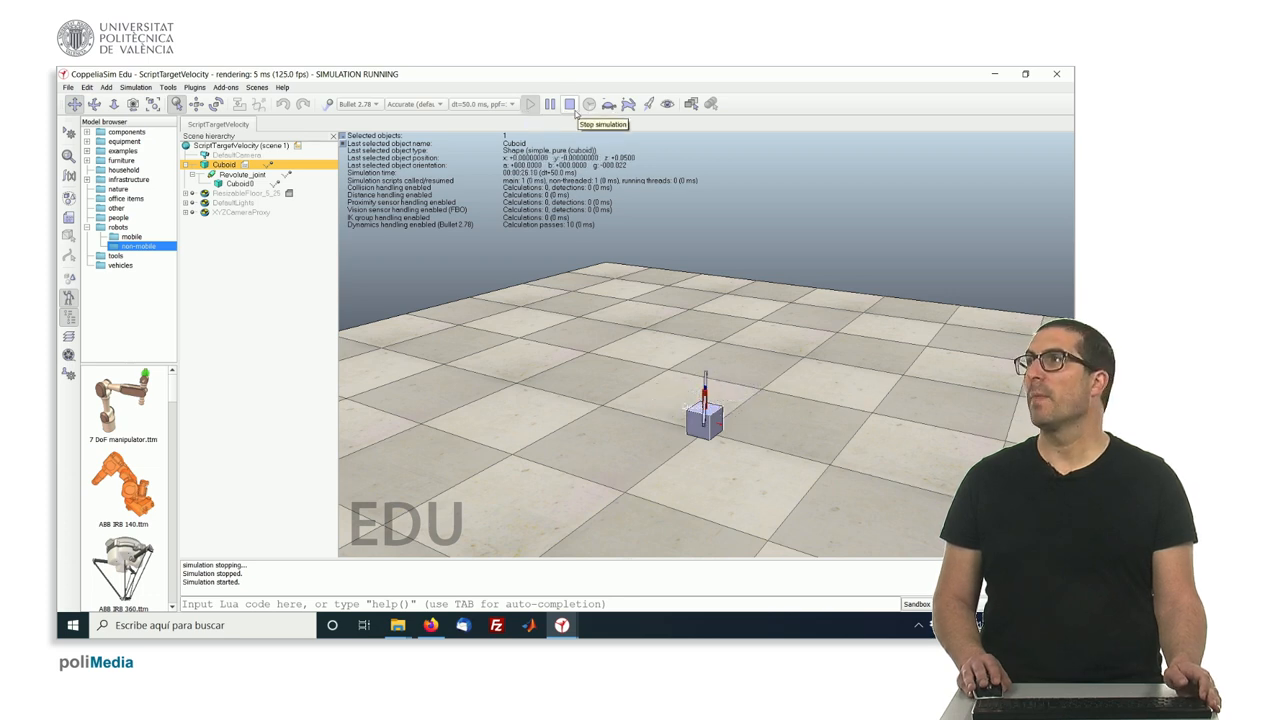
pyautogui.click(569, 103)
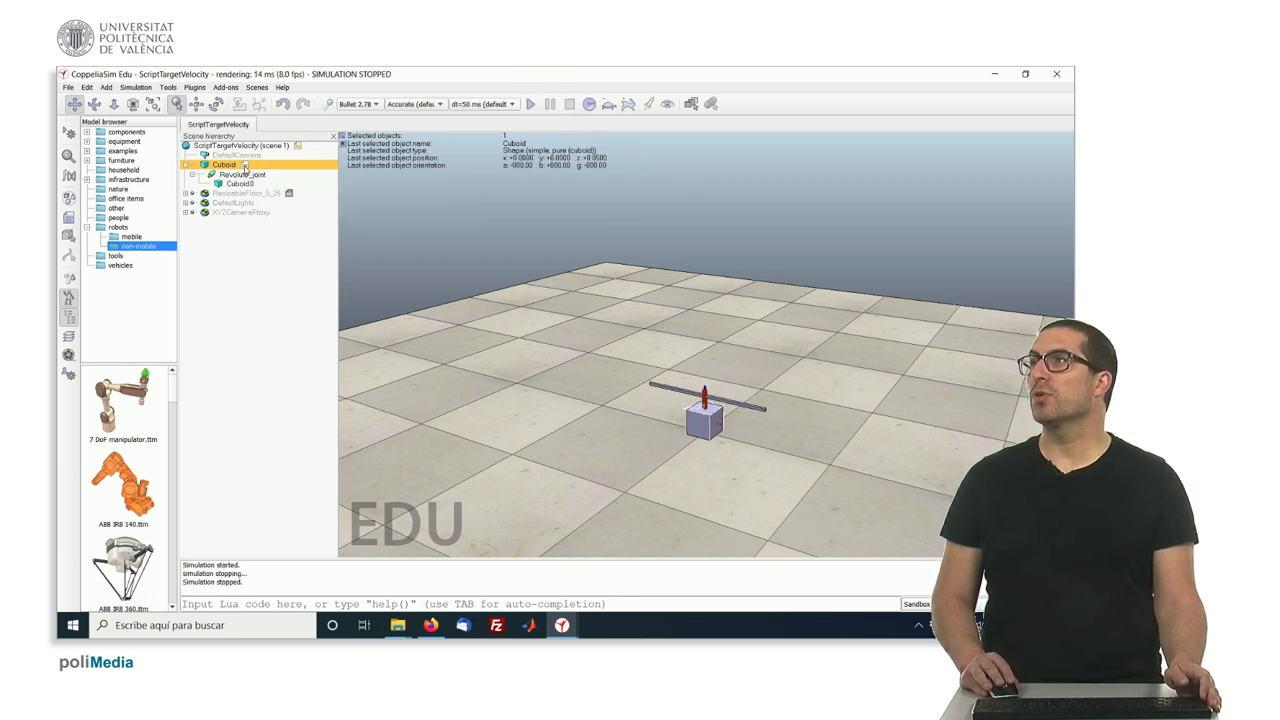
pyautogui.doubleClick(245, 165)
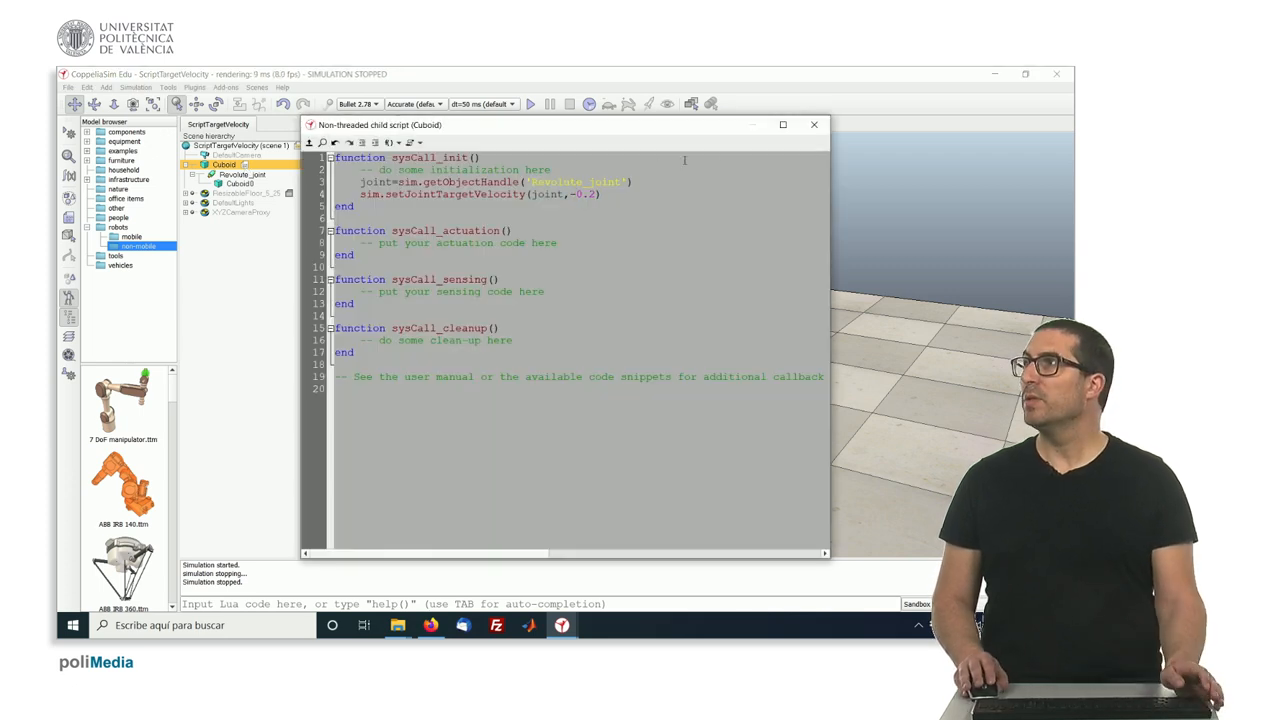
# Close the edited script, then run and stop the simulation to test the reversed spin
pyautogui.click(814, 124)
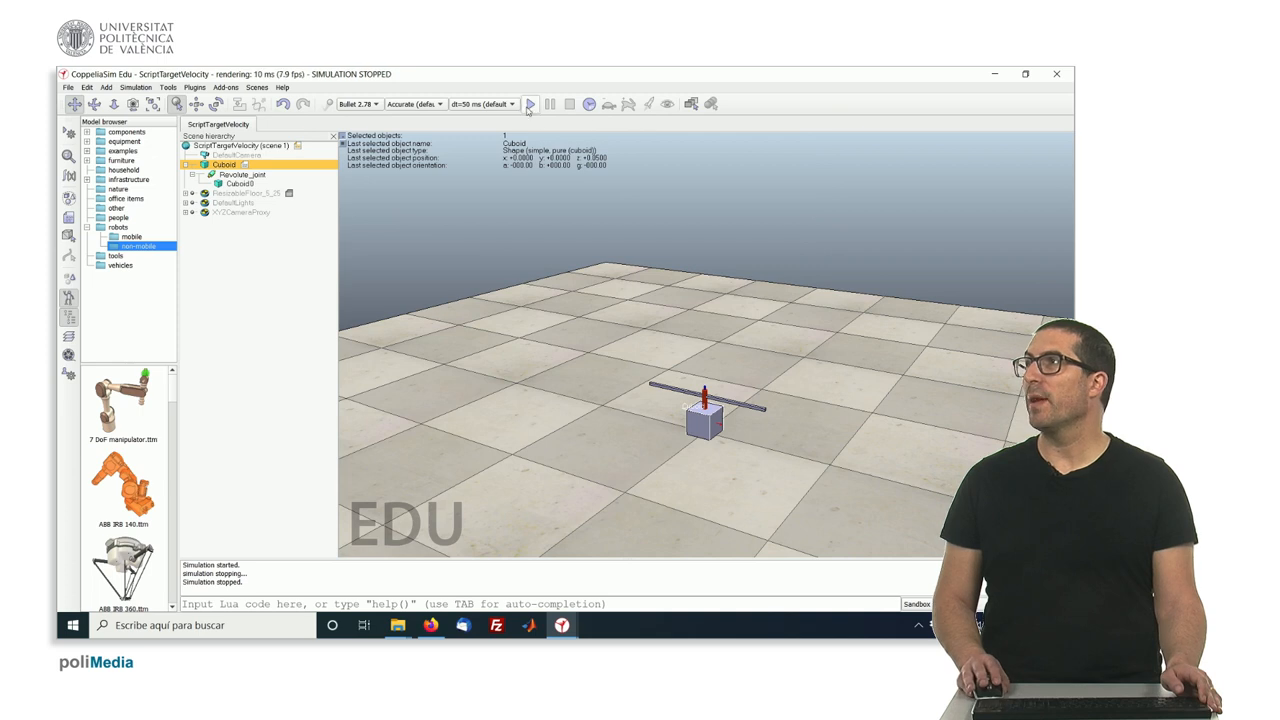
pyautogui.click(529, 104)
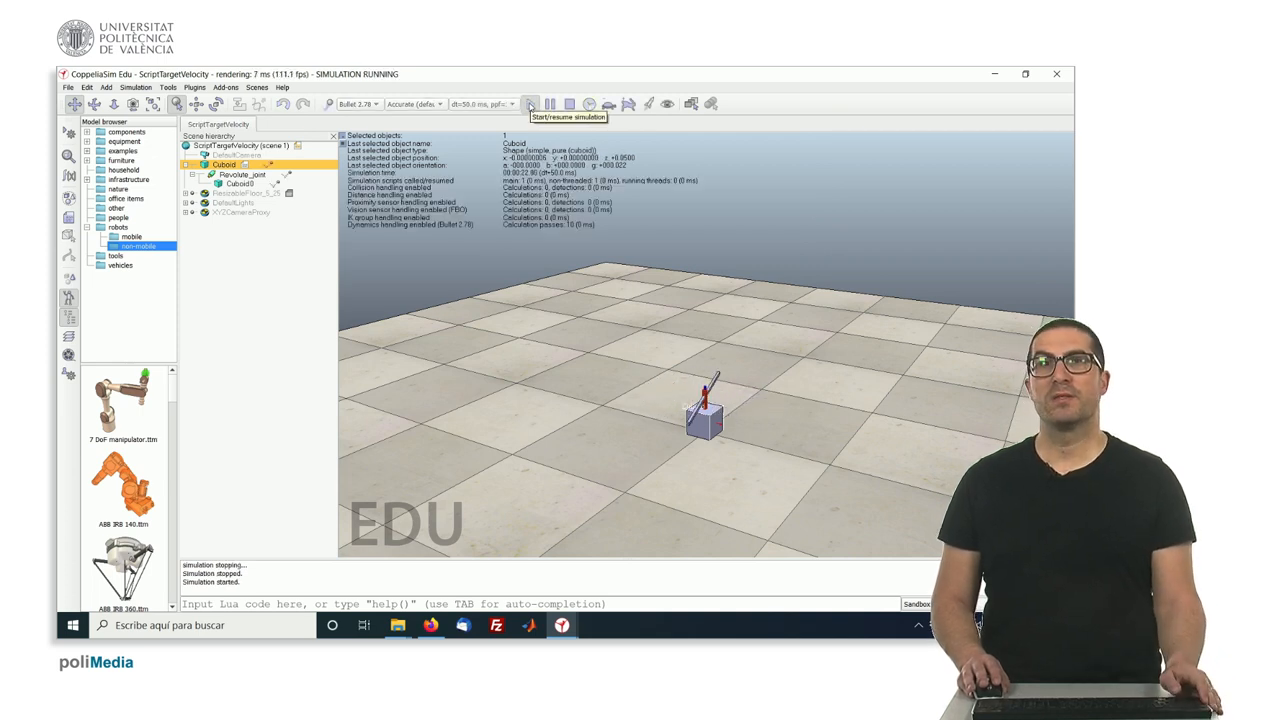
pyautogui.click(569, 104)
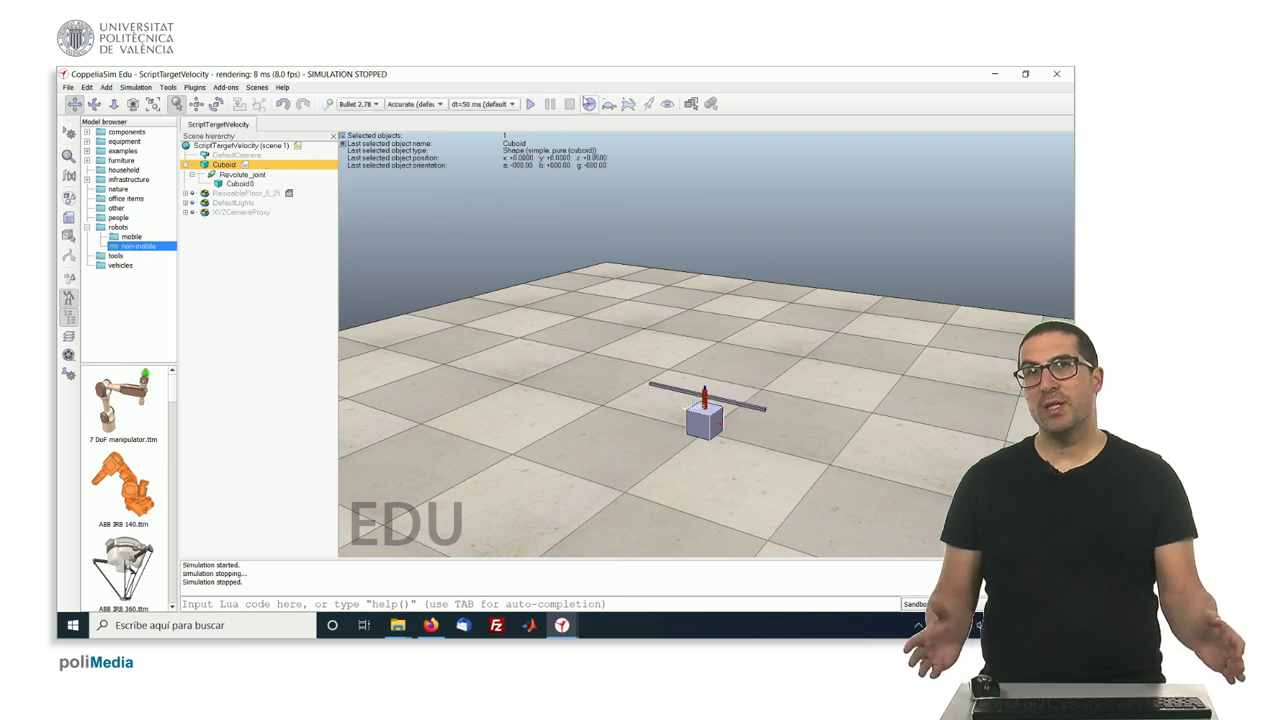